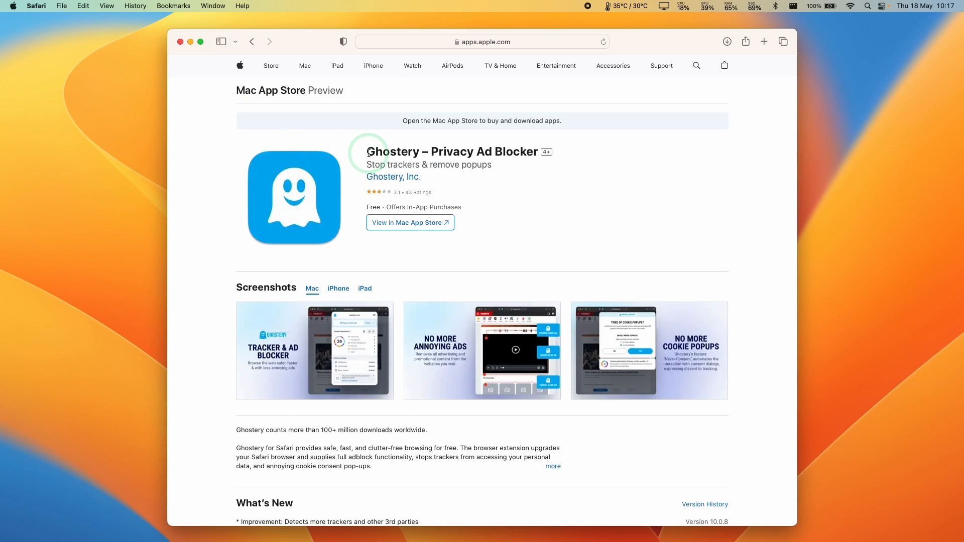
Step: Check Safari's version (16.4) via About Safari, then focus the address field for a new search
double_click(393, 152)
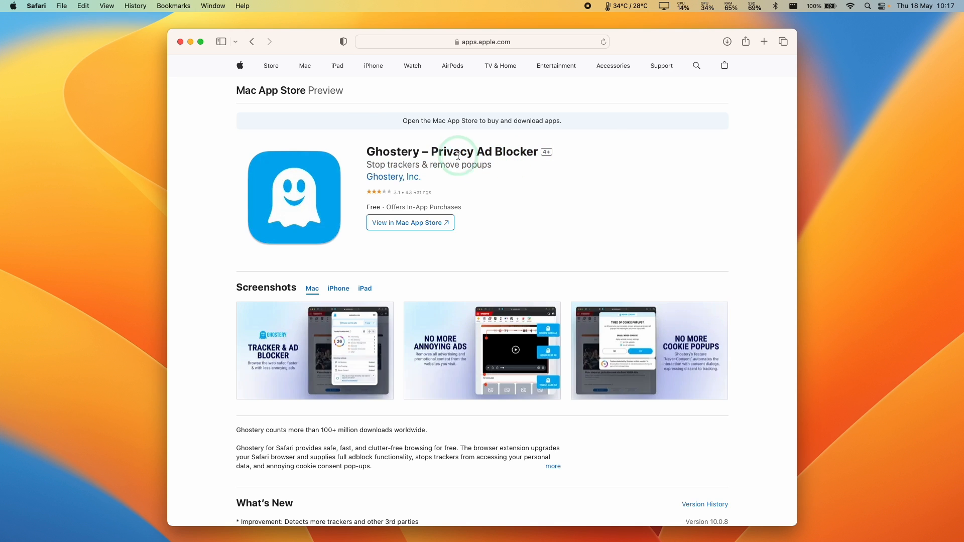
left_click(36, 6)
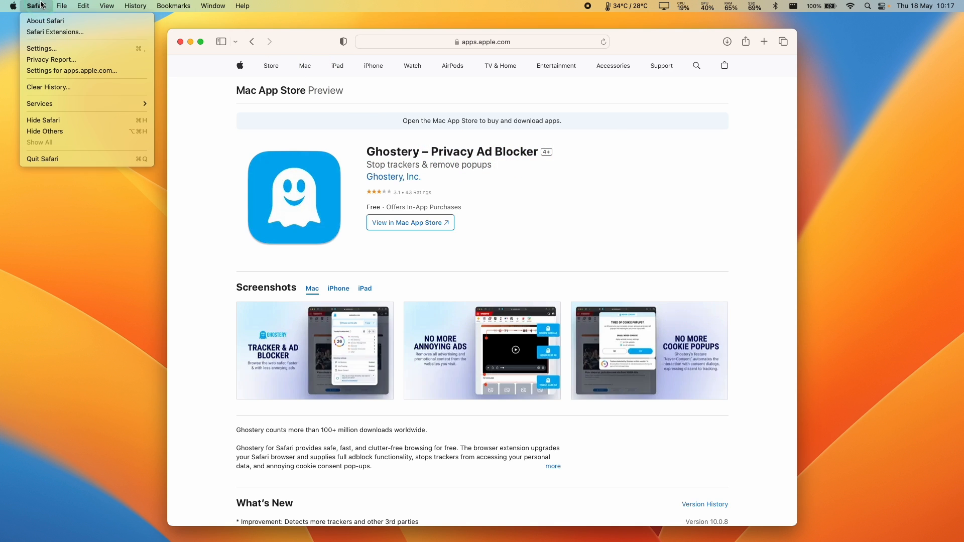
left_click(45, 20)
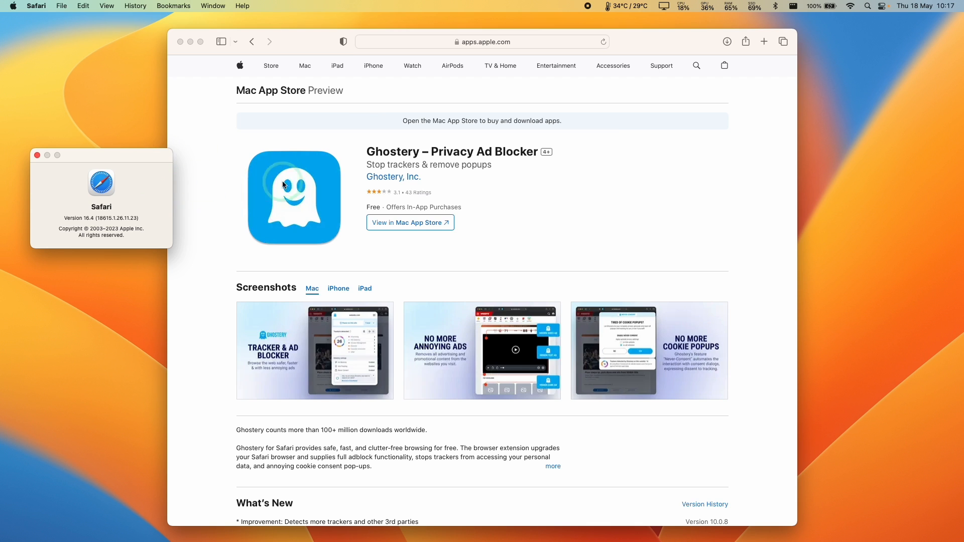
left_click(38, 155)
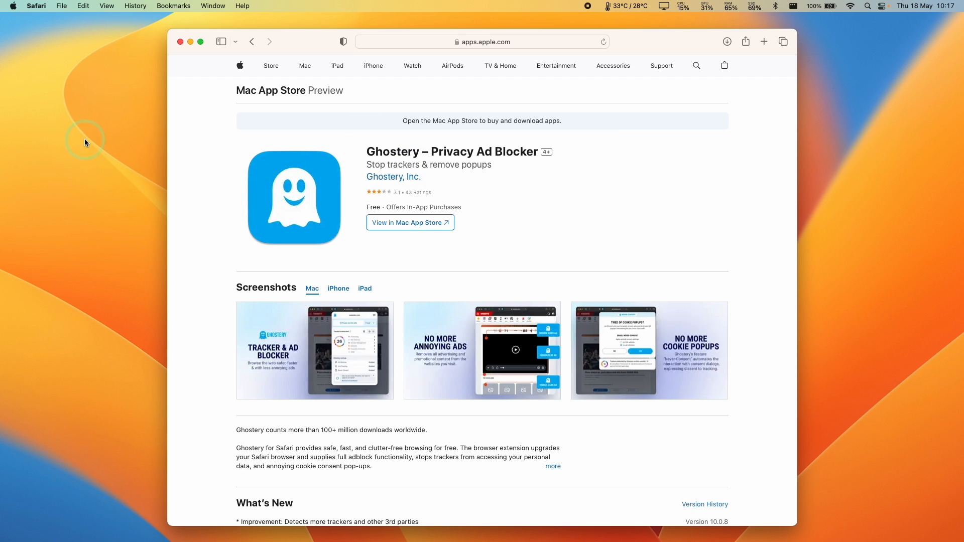
left_click(251, 41)
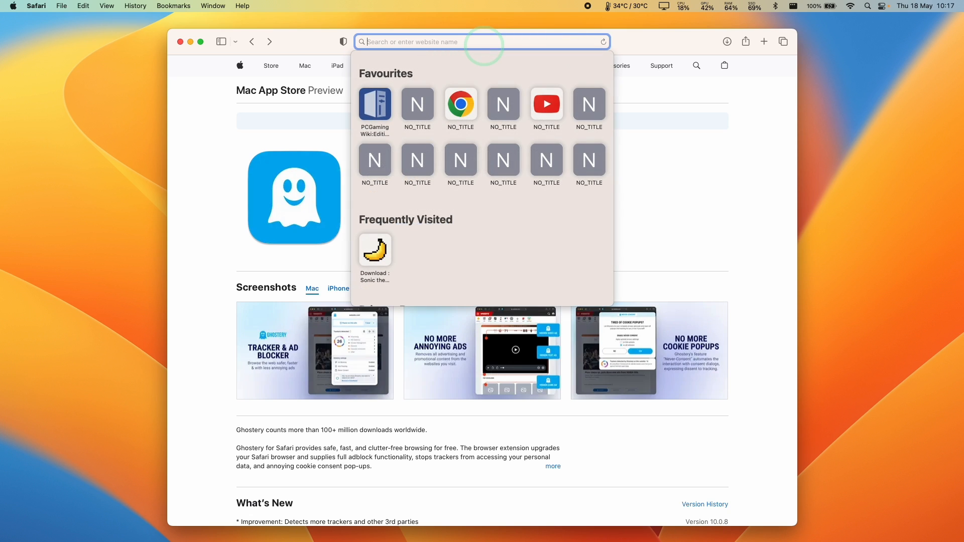
Step: Search for 'ghostery', go to ghostery.com and choose Get Ghostery Extension
type("ghostery")
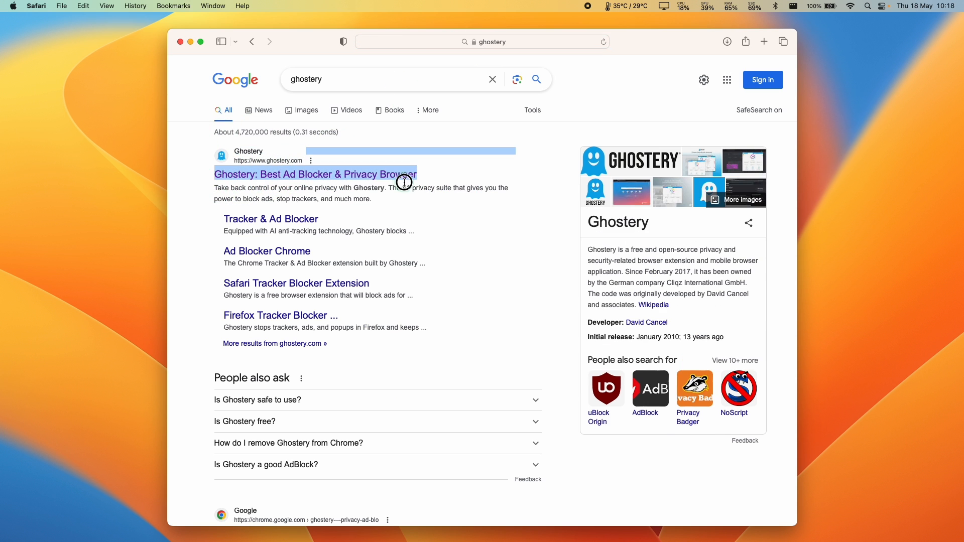
left_click(313, 173)
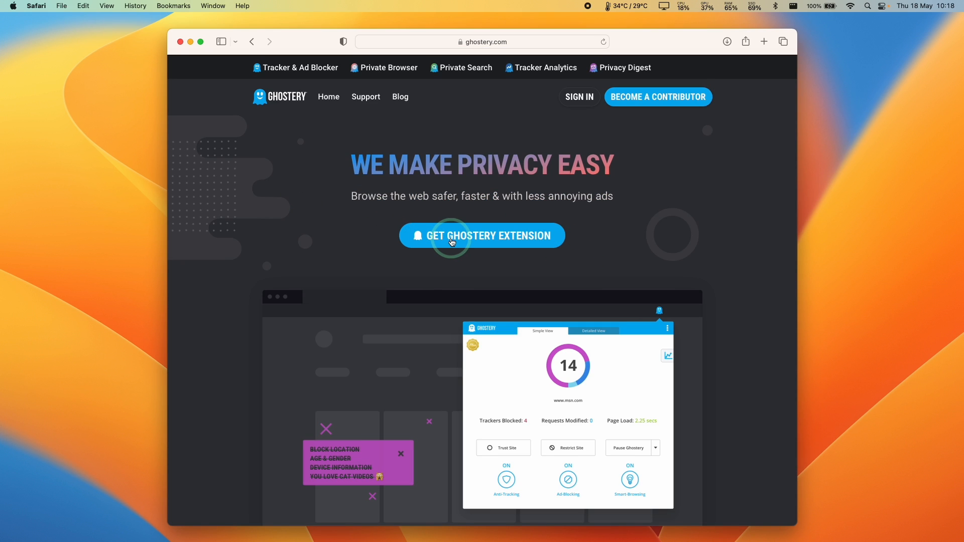
left_click(481, 235)
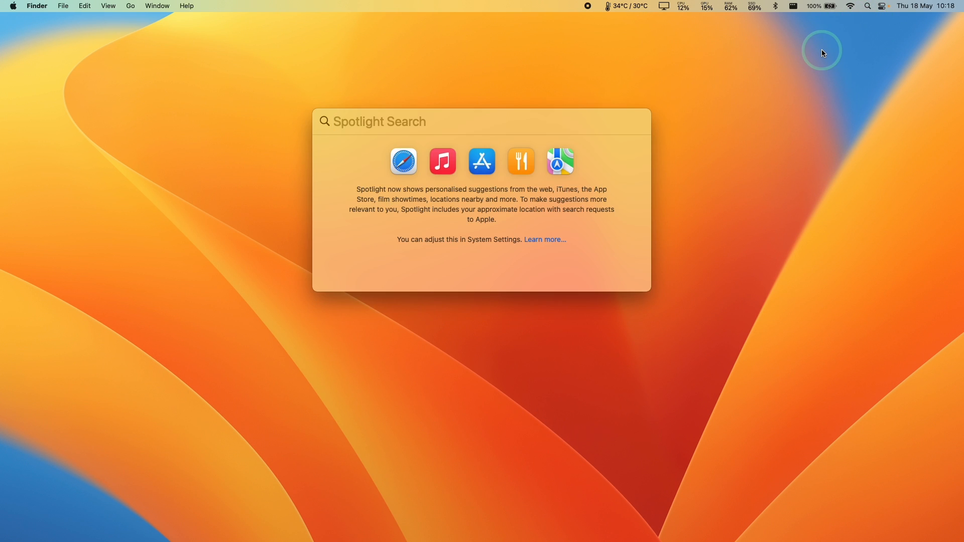
Step: Find Ghostery – Privacy Ad Blocker in the Mac App Store via Spotlight and install it
type("mac app st")
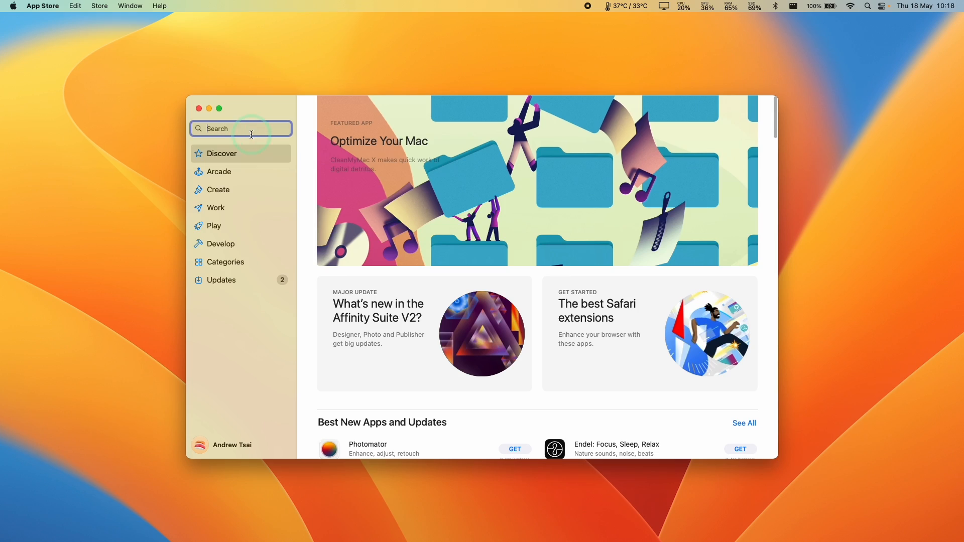
type("ghostery")
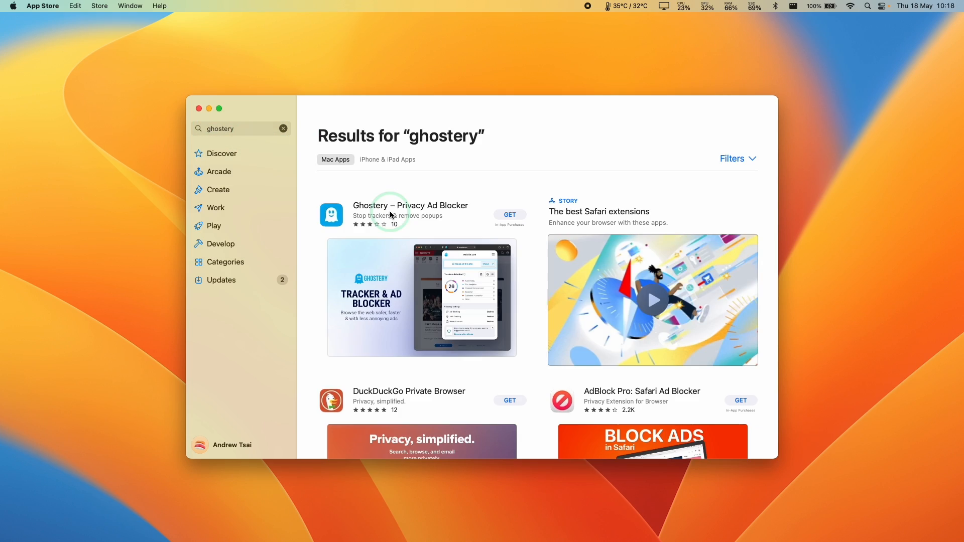
left_click(411, 204)
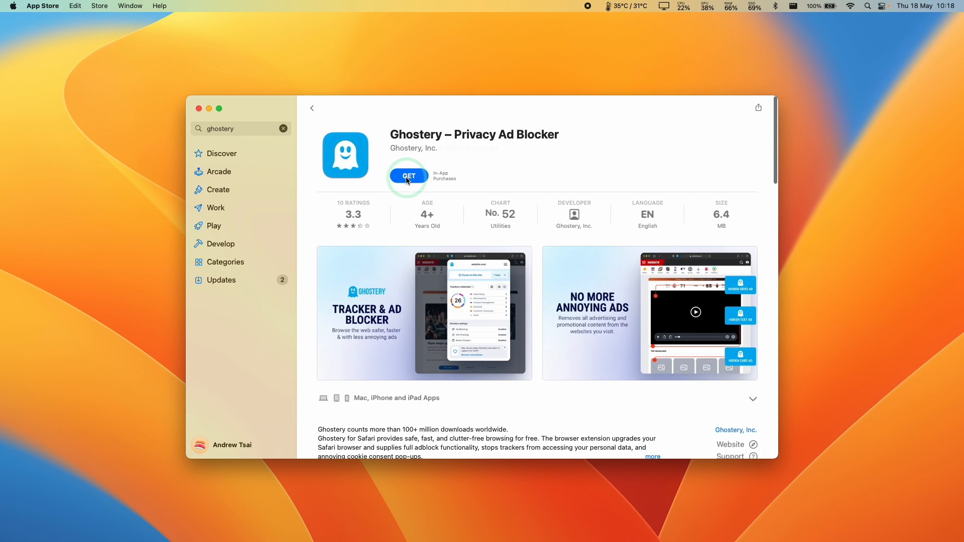
left_click(409, 176)
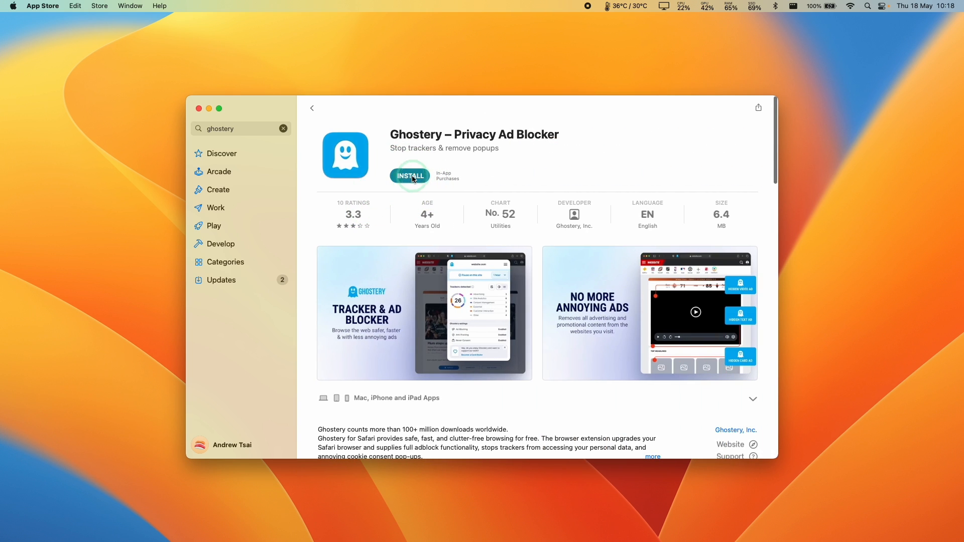
left_click(409, 175)
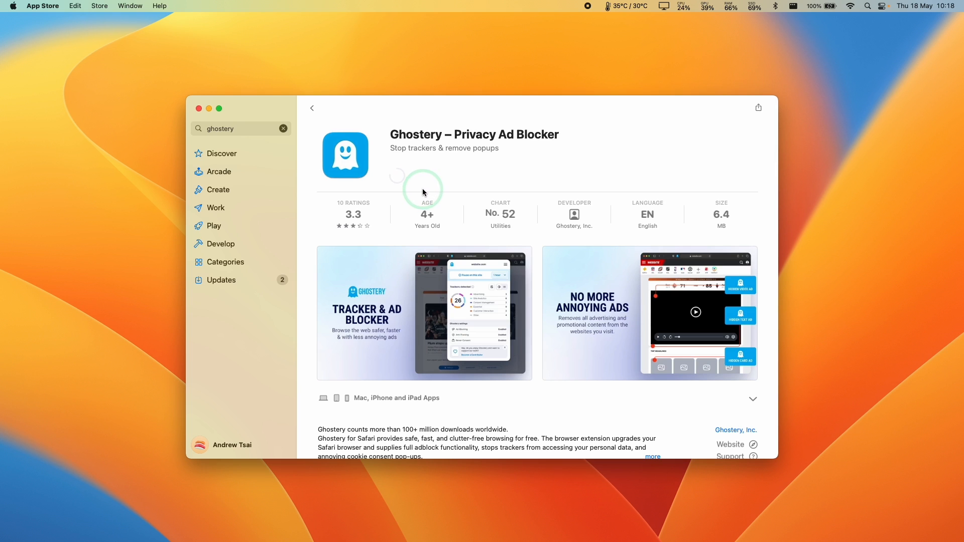
left_click(396, 176)
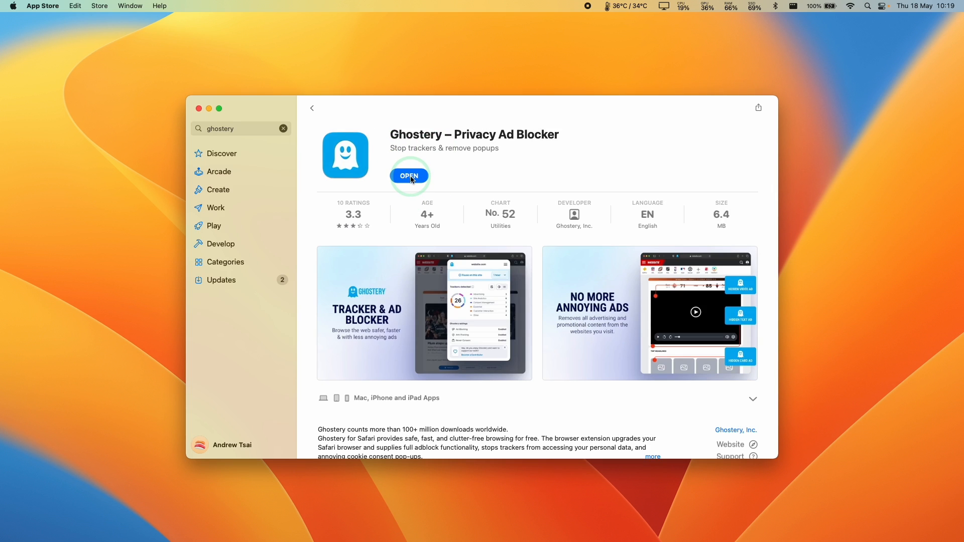
Step: Launch the installed Ghostery app, view Safari's extension settings, then close them
left_click(409, 175)
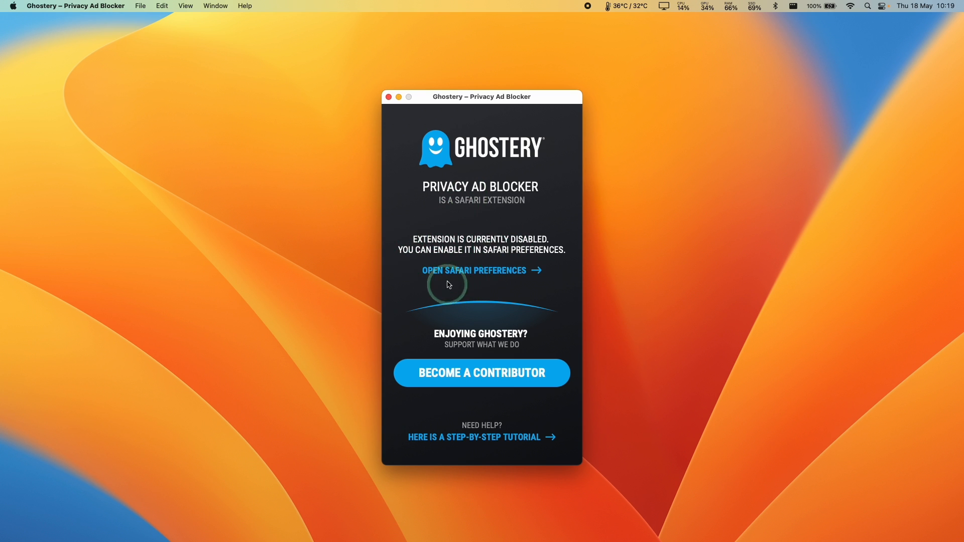
left_click(481, 270)
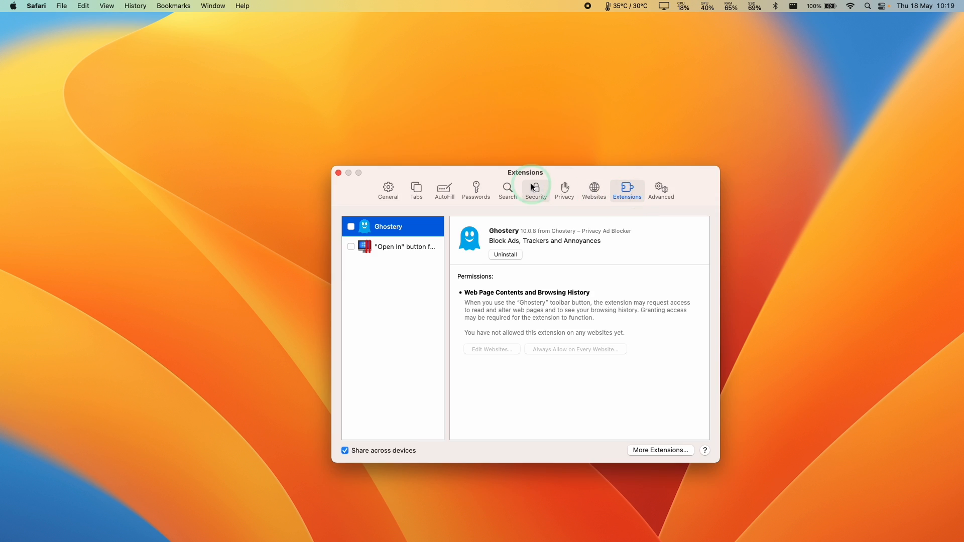
left_click(338, 173)
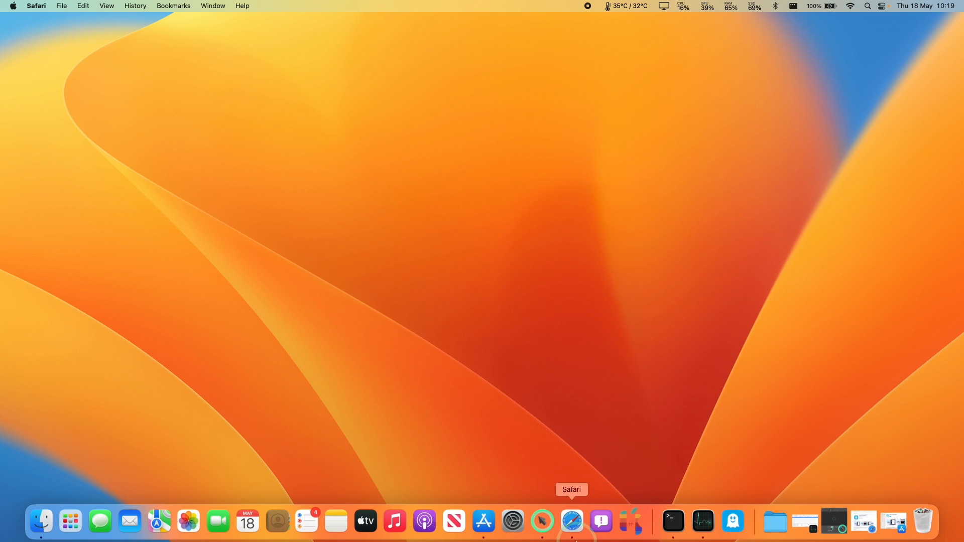
Step: Turn on the Ghostery extension in Safari Settings > Extensions and close the settings window
left_click(571, 522)
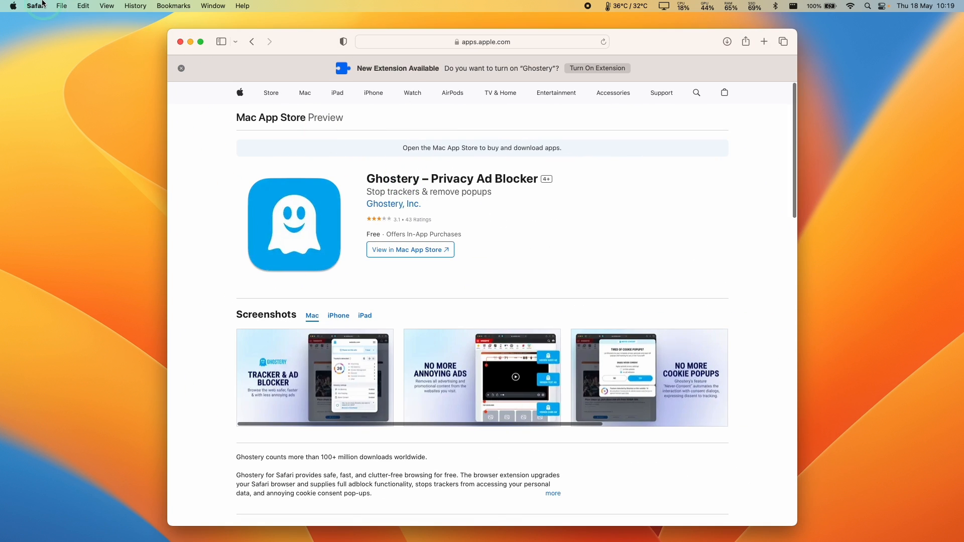
left_click(36, 6)
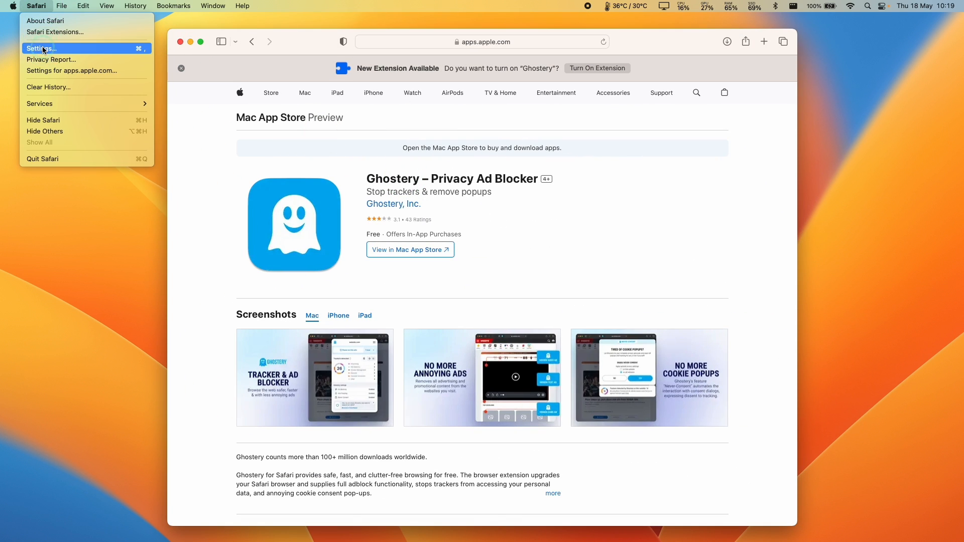
left_click(40, 48)
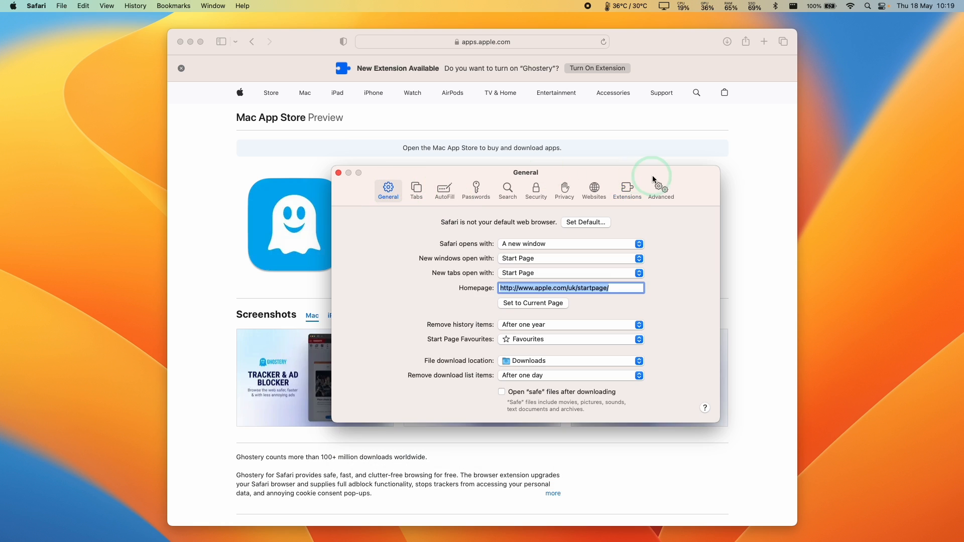
left_click(627, 189)
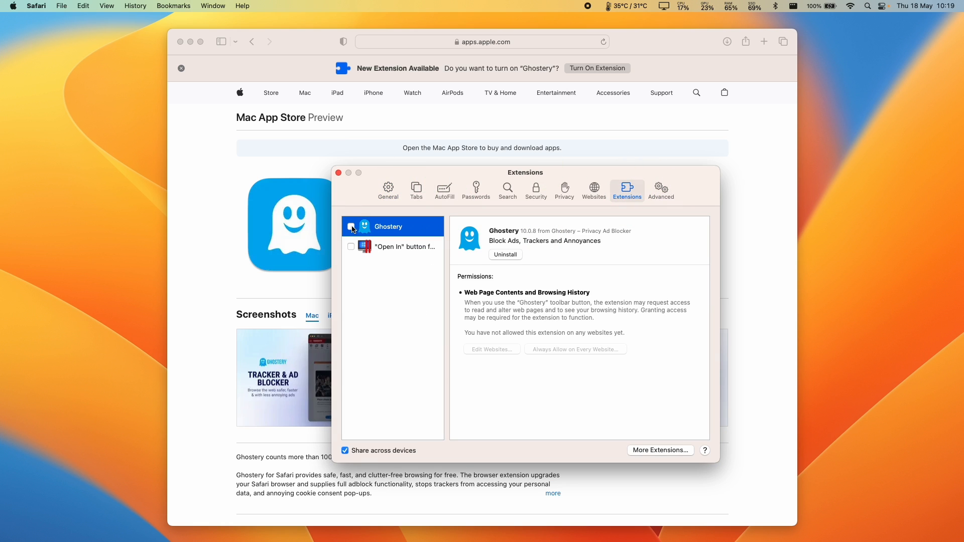
left_click(352, 226)
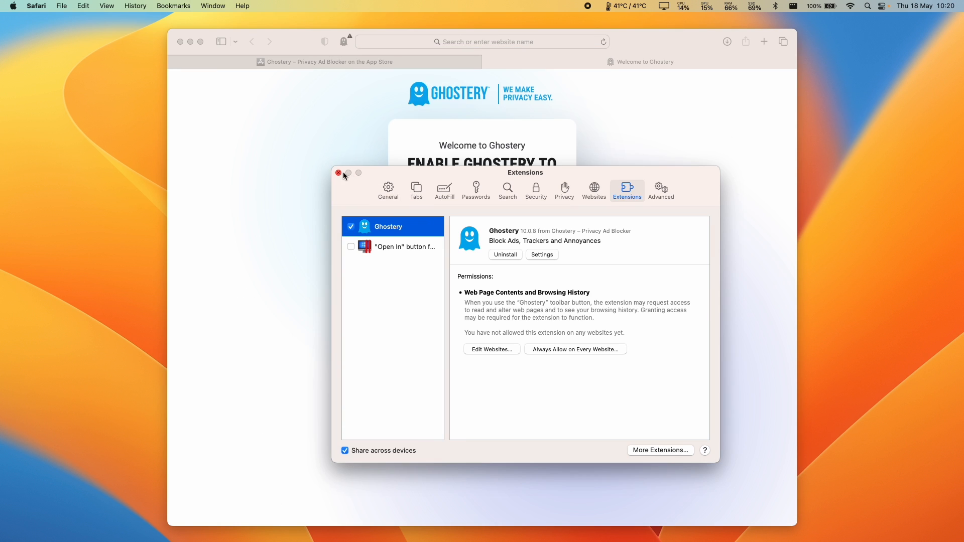
left_click(339, 172)
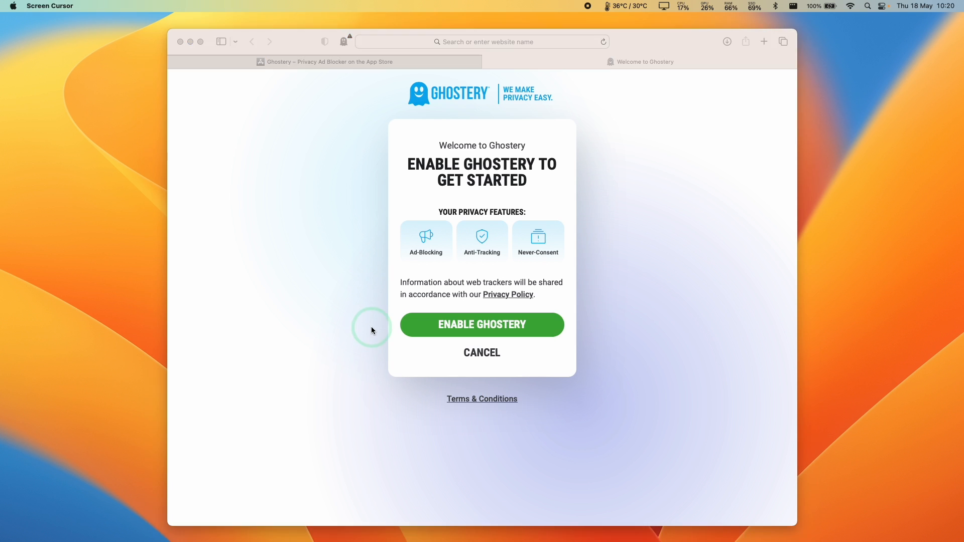
Step: Enable Ghostery on its welcome page until Setup Successful, then show the Ghostery toolbar panel
left_click(481, 325)
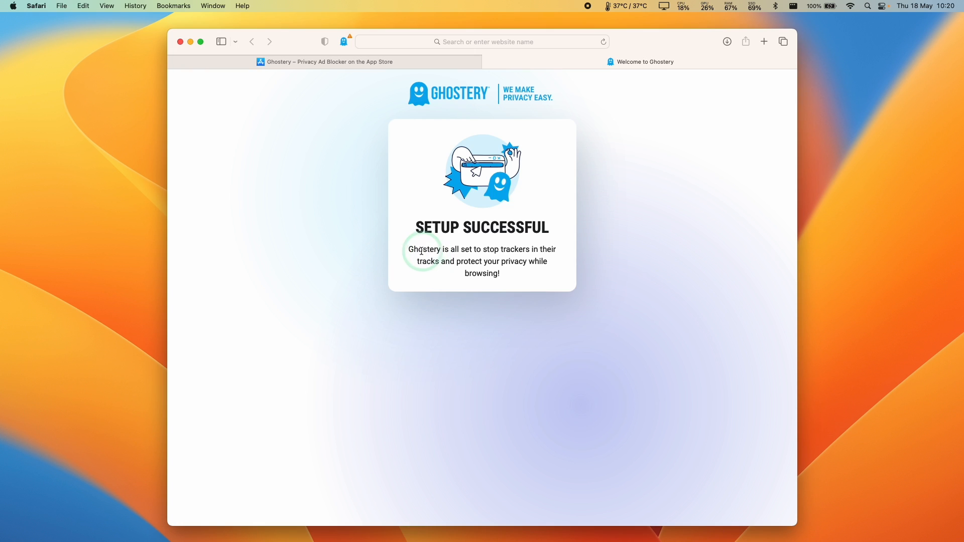
left_click_drag(420, 249, 516, 264)
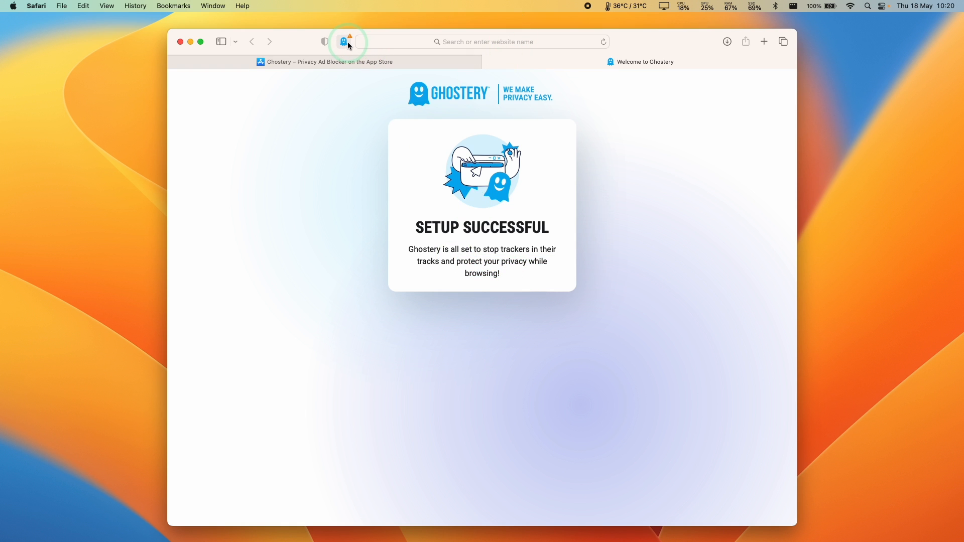
left_click(343, 43)
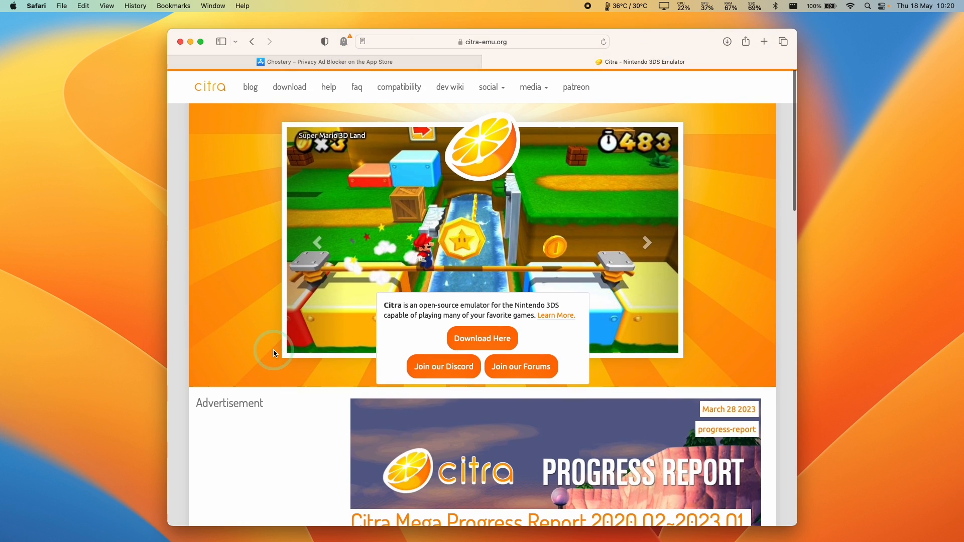
Step: Browse to the Citra download page, then head to dailymail.co.uk
scroll("down", 3)
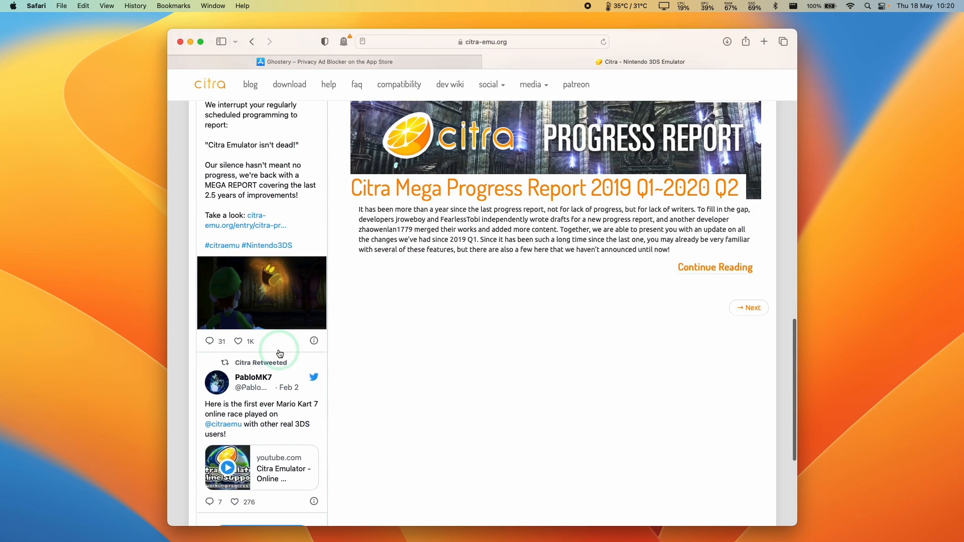
left_click(290, 85)
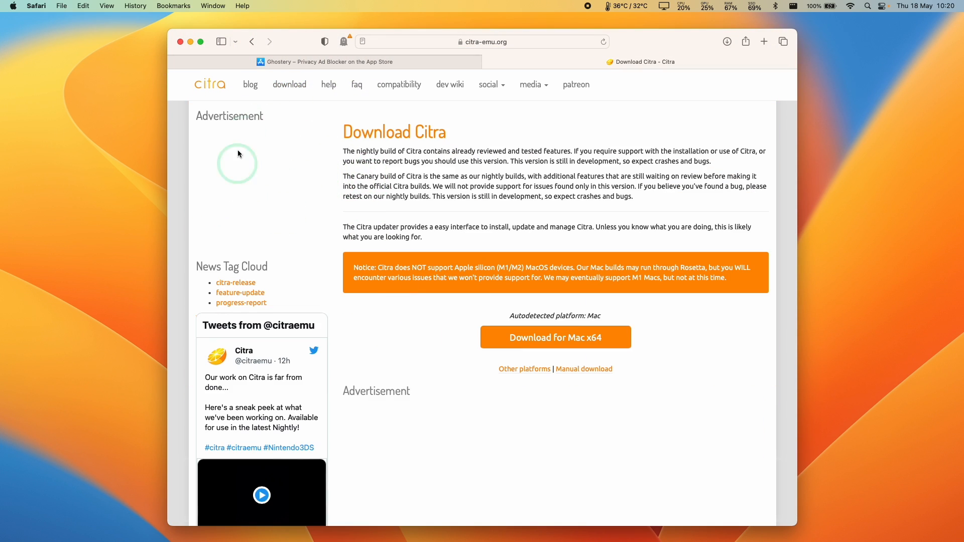
type("dailymail.co.uk")
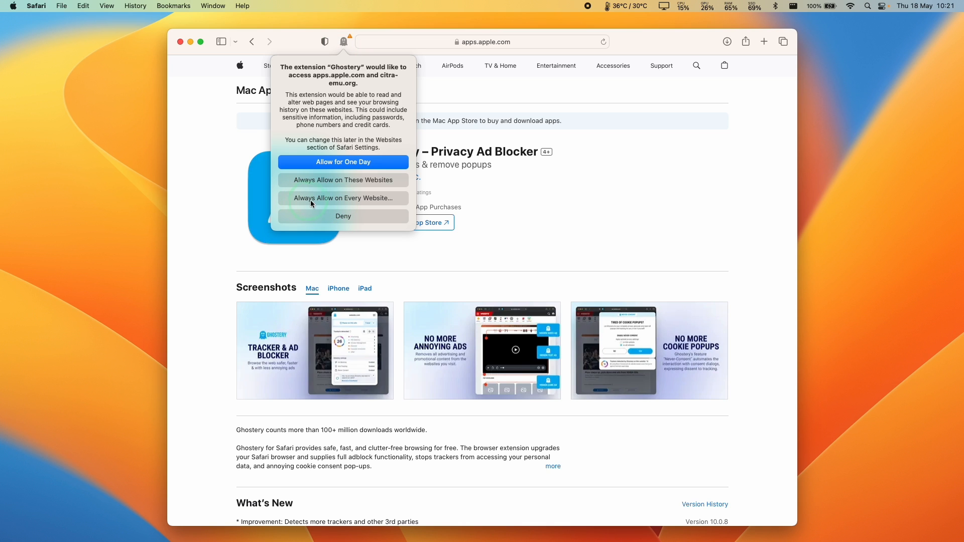
Step: Allow Ghostery on every website at the permission prompt, then go to youtube.com
left_click(343, 198)
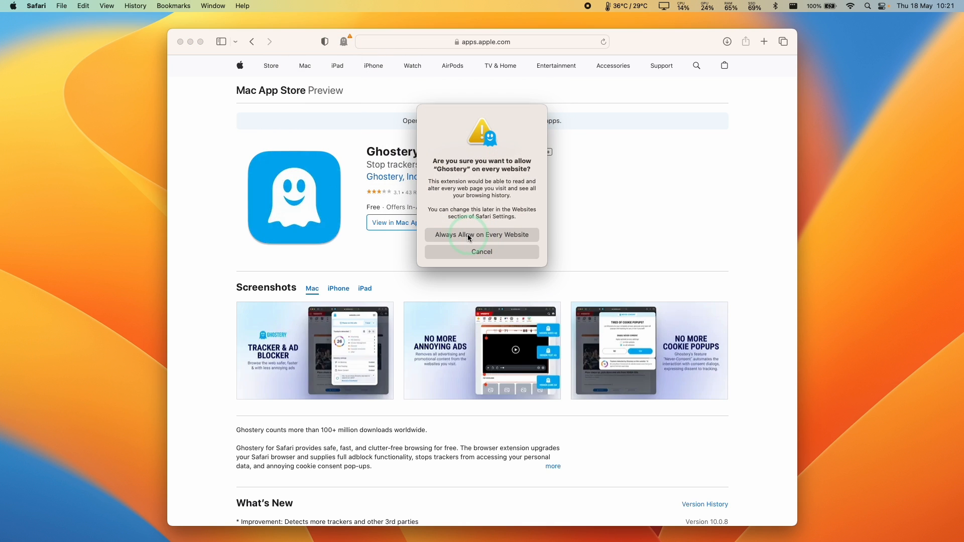
left_click(481, 234)
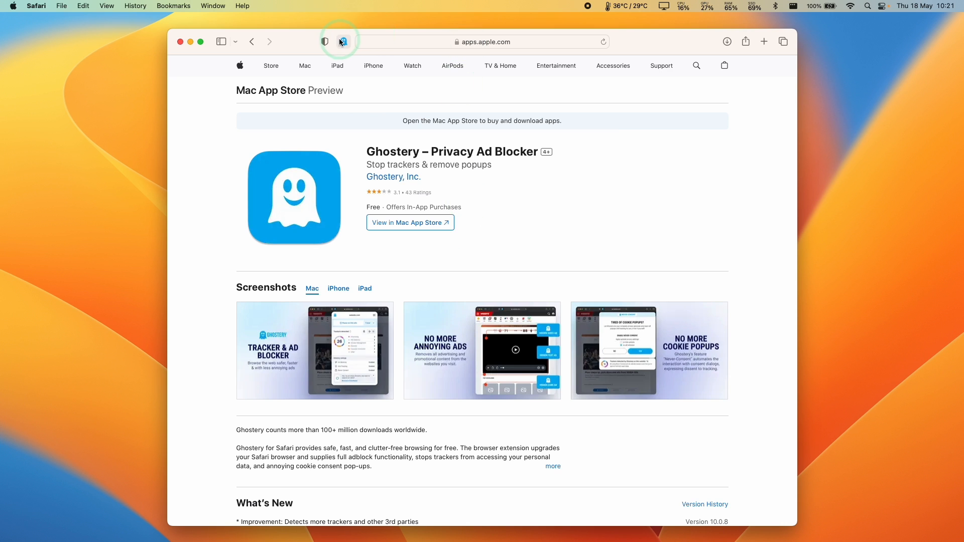
type("youtube.com")
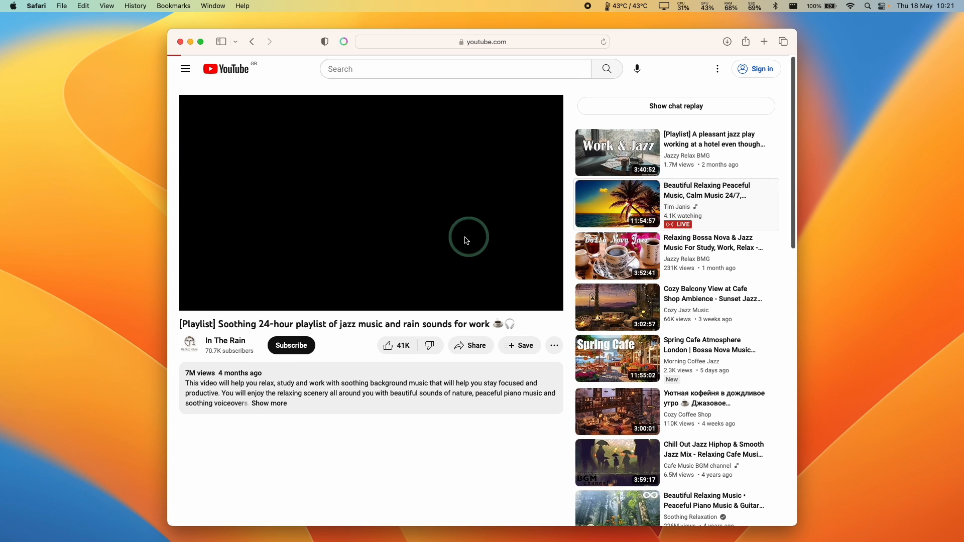
Step: Play the Tropical Shores video, view Ghostery's 7 detected trackers on YouTube, then browse ghostery.com
left_click(616, 204)
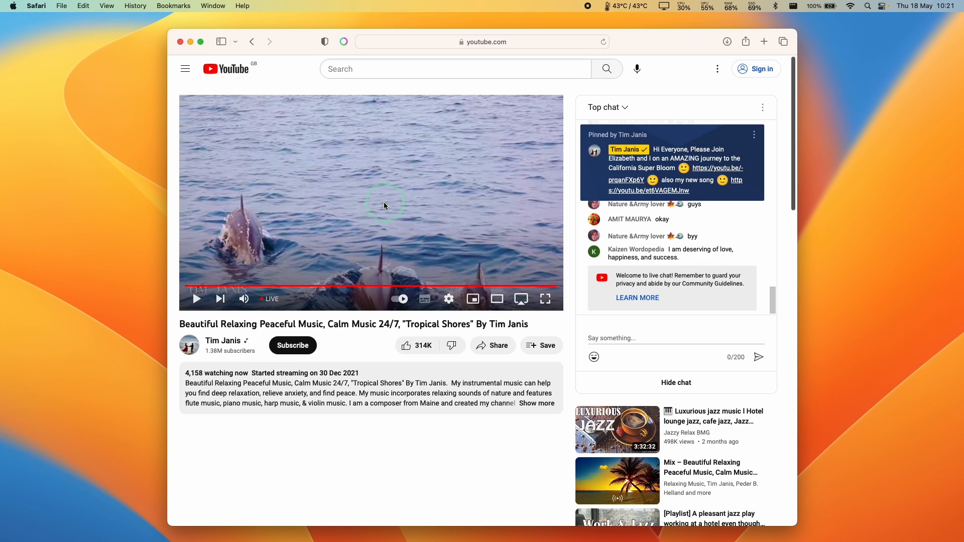
left_click(344, 41)
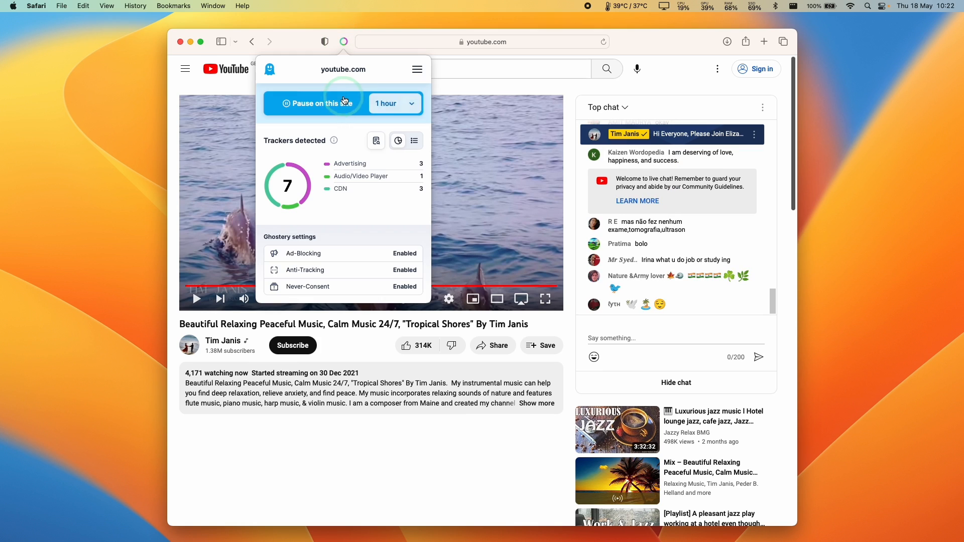
left_click(394, 104)
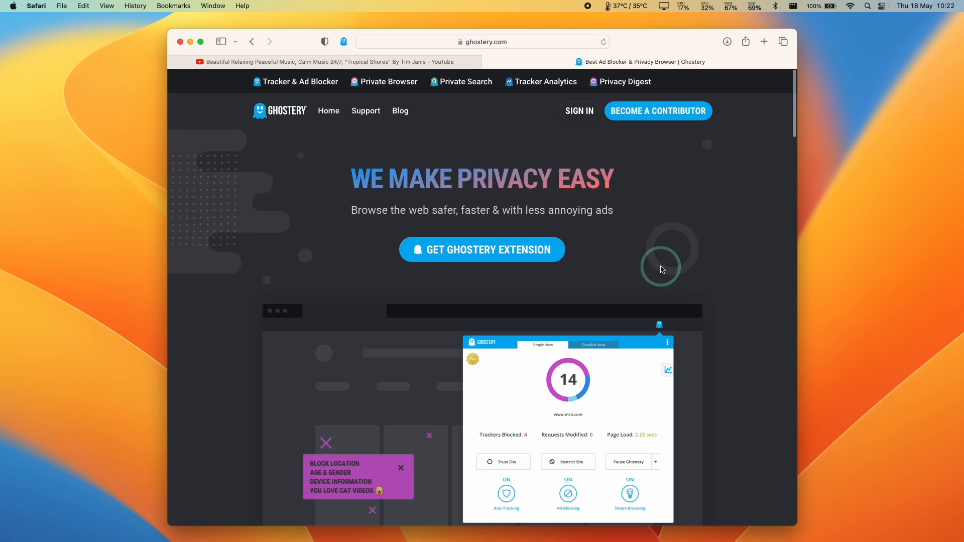
scroll("down", 3)
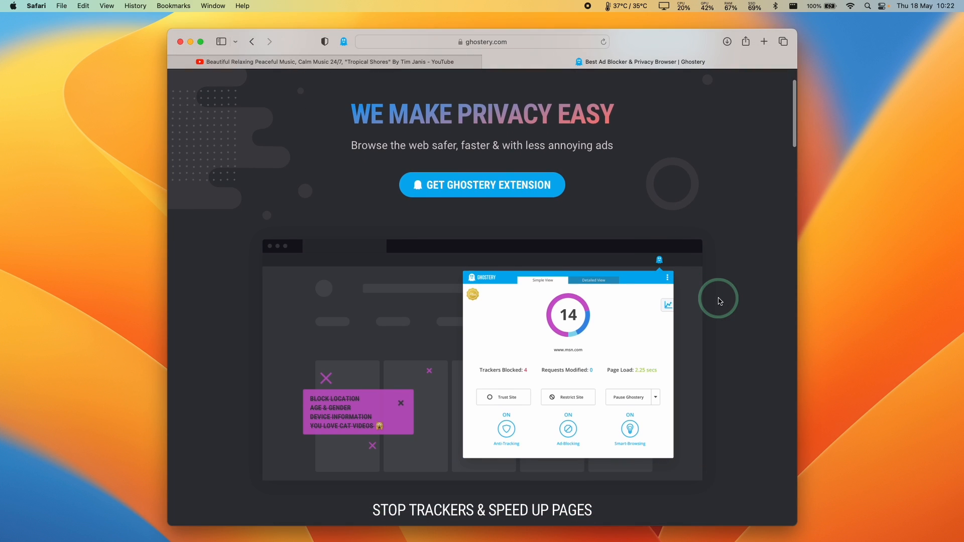